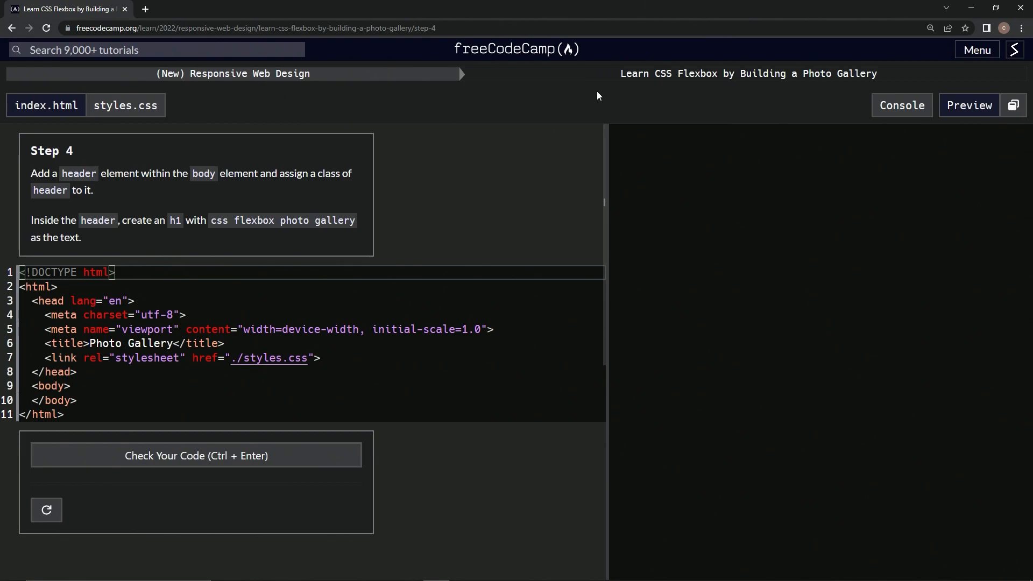
{"action": "mouse_move", "coordinate": [777, 87]}
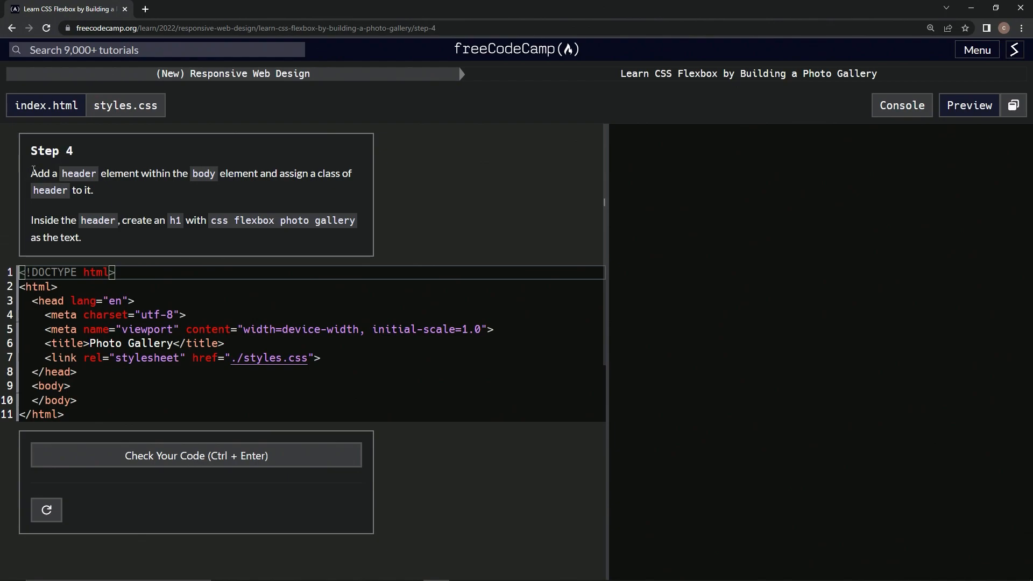
{"action": "mouse_move", "coordinate": [163, 191]}
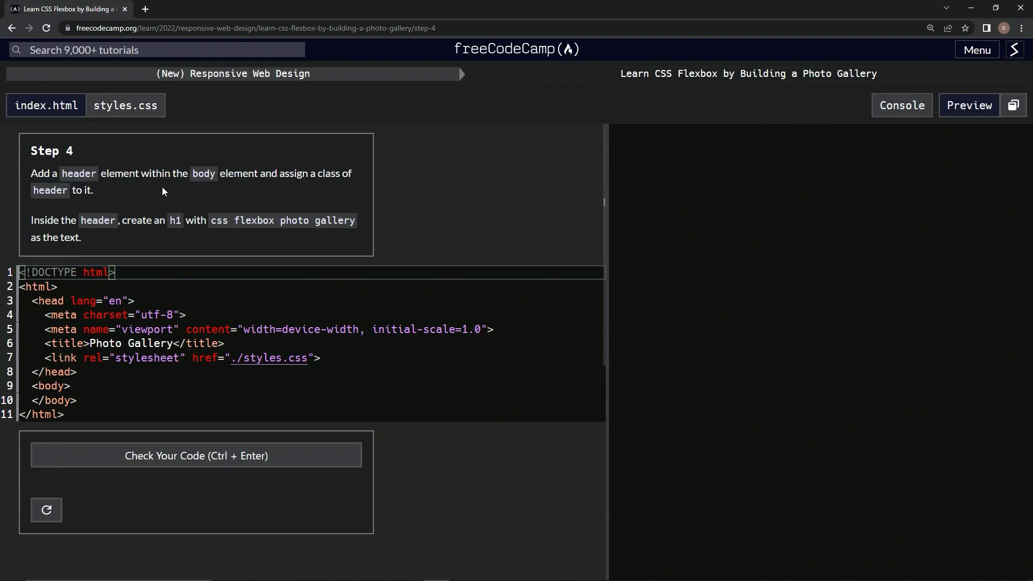
{"action": "mouse_move", "coordinate": [273, 187]}
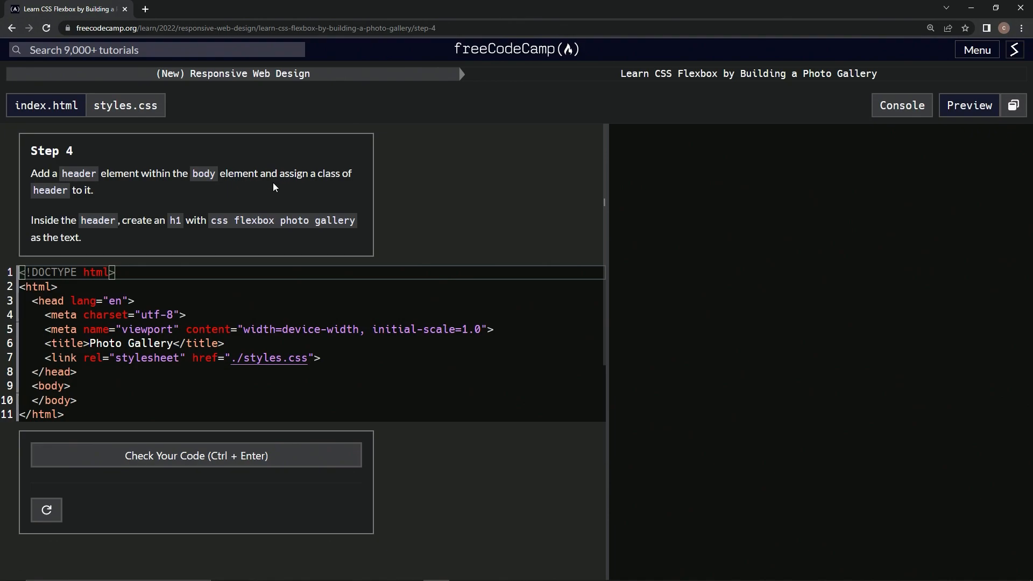
{"action": "mouse_move", "coordinate": [58, 202]}
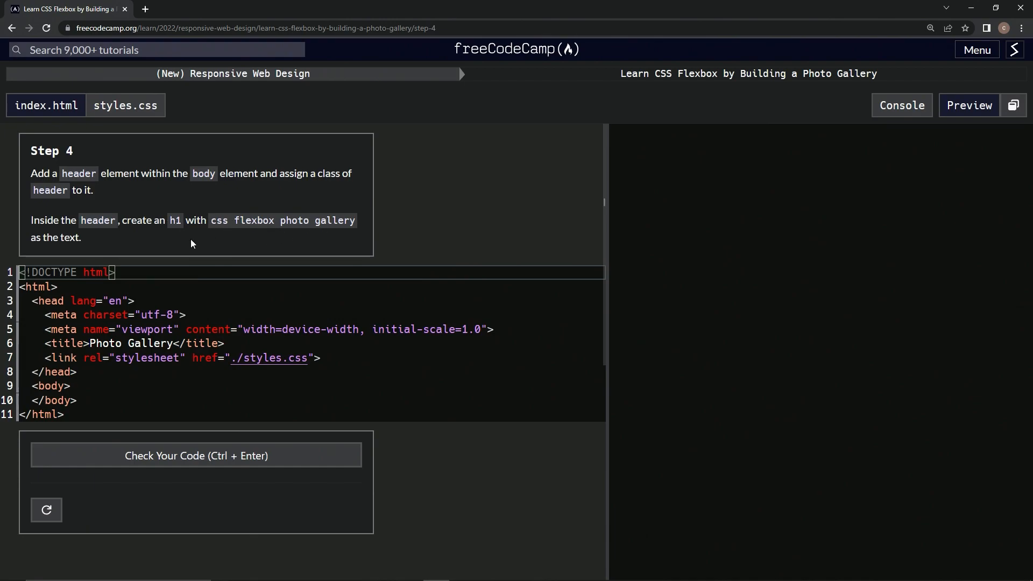
{"action": "mouse_move", "coordinate": [74, 250]}
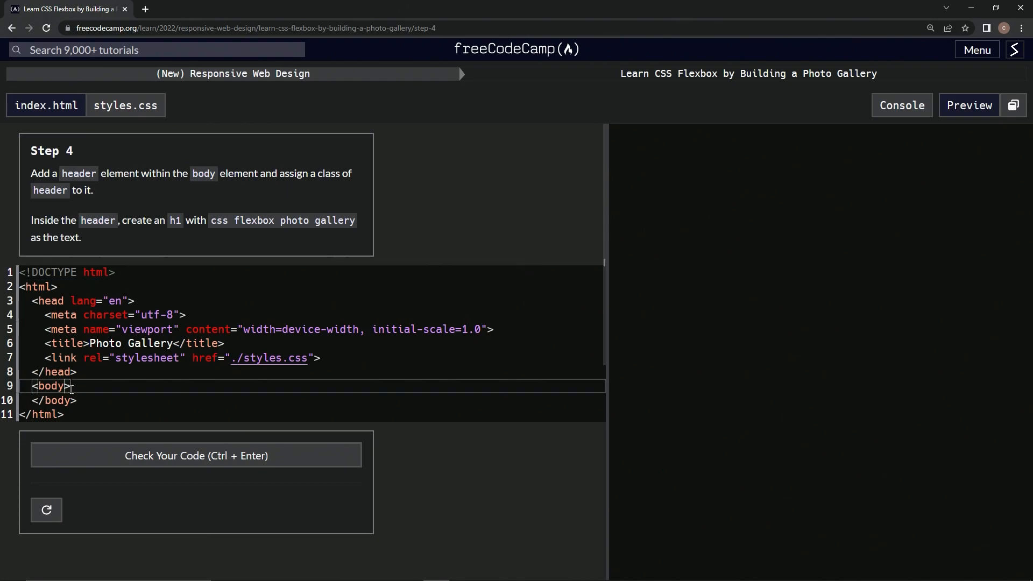
Write a <header class='header'></header> element inside the body of index.html
{"action": "type", "text": "<"}
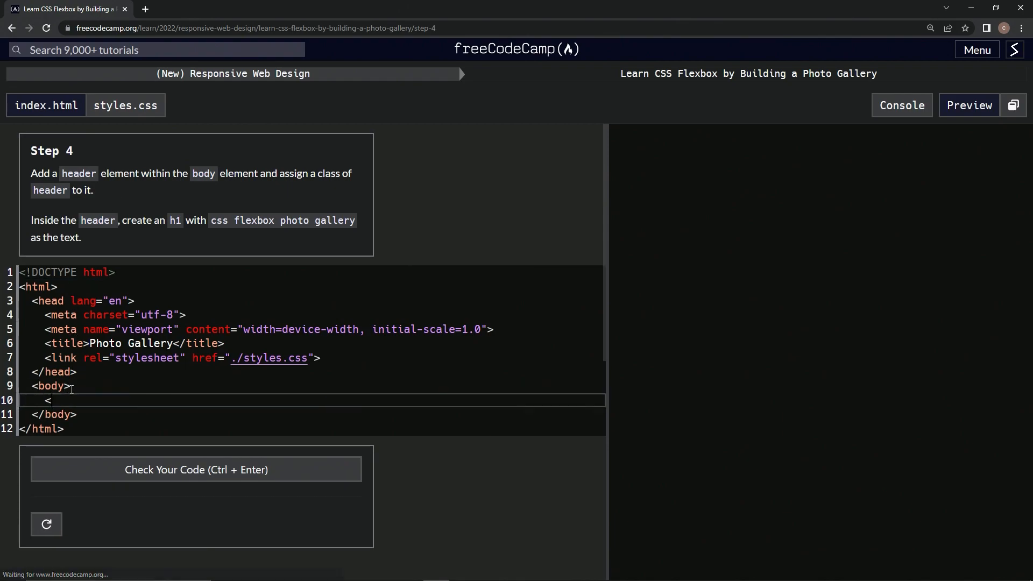
{"action": "type", "text": "header></"}
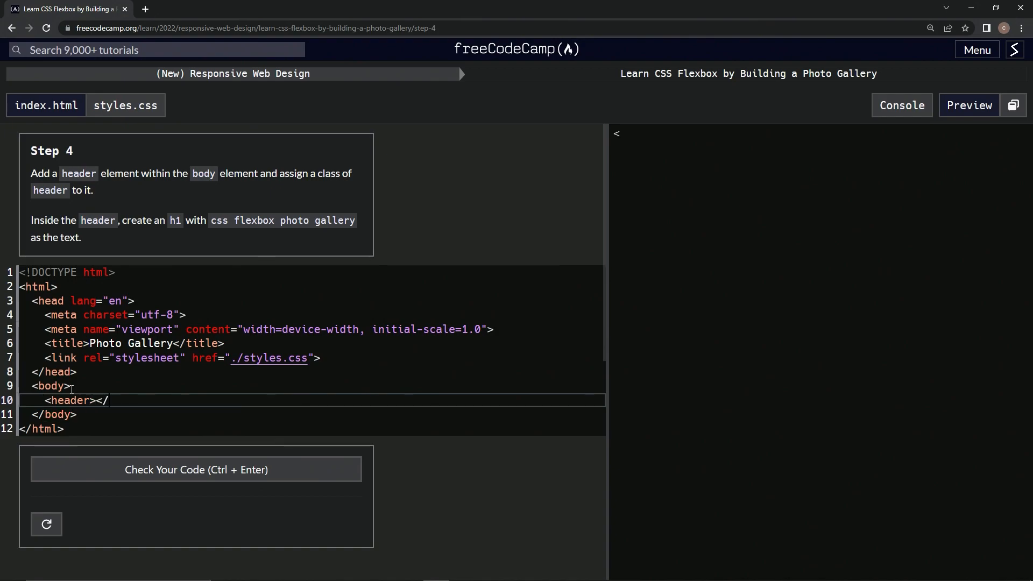
{"action": "type", "text": "c"}
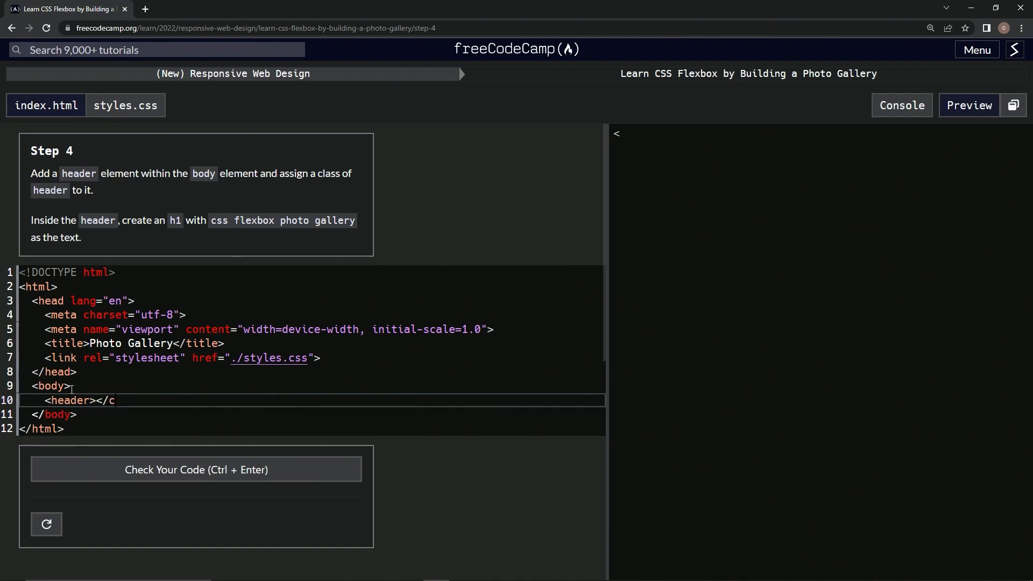
{"action": "type", "text": "header>"}
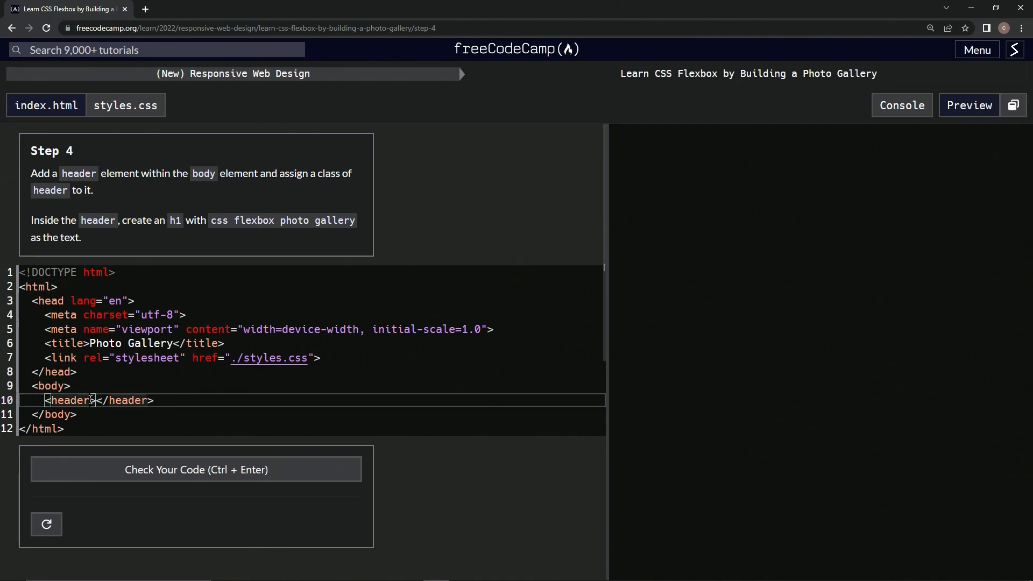
{"action": "type", "text": "class"}
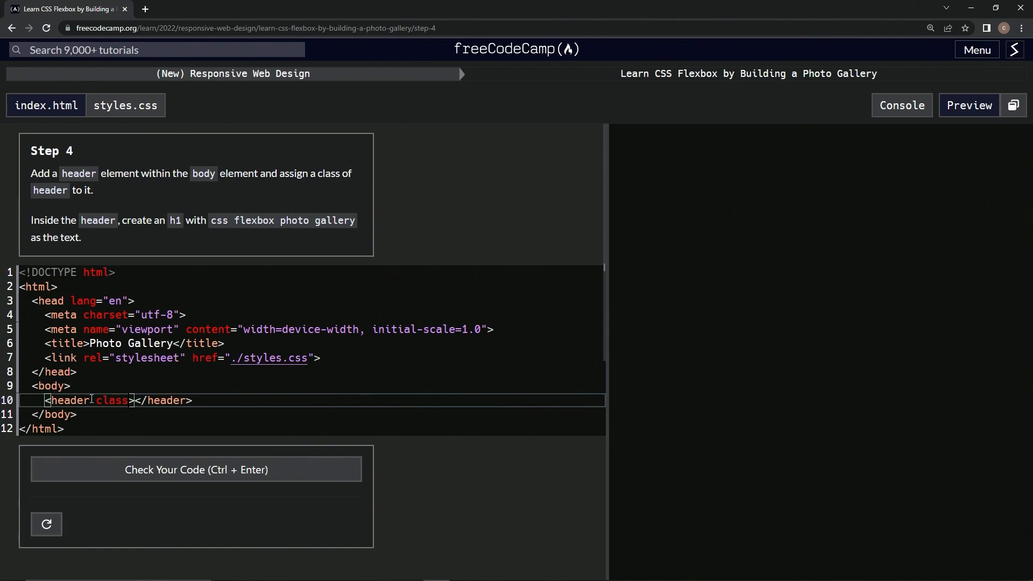
{"action": "type", "text": "="}
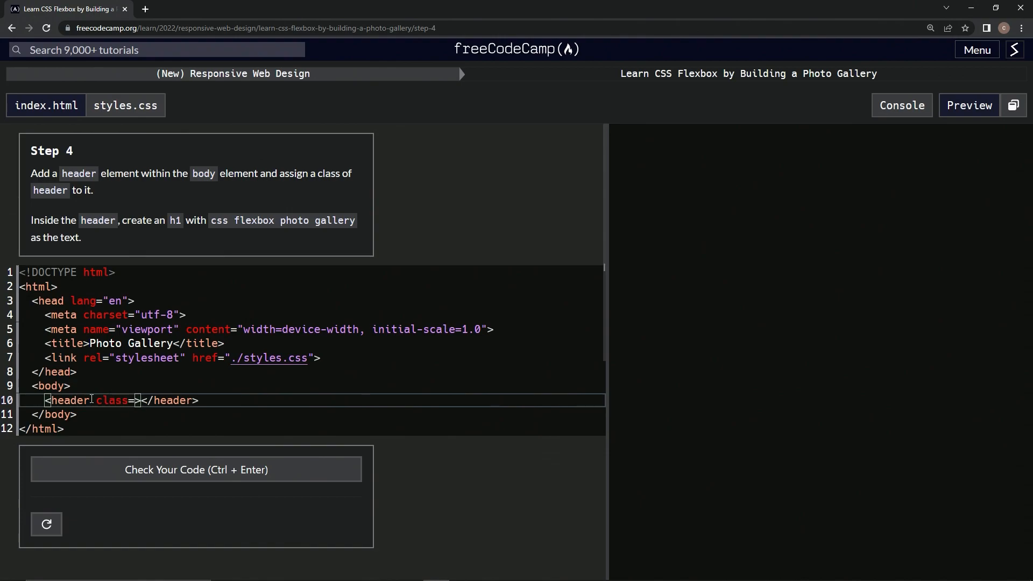
{"action": "type", "text": "'header'"}
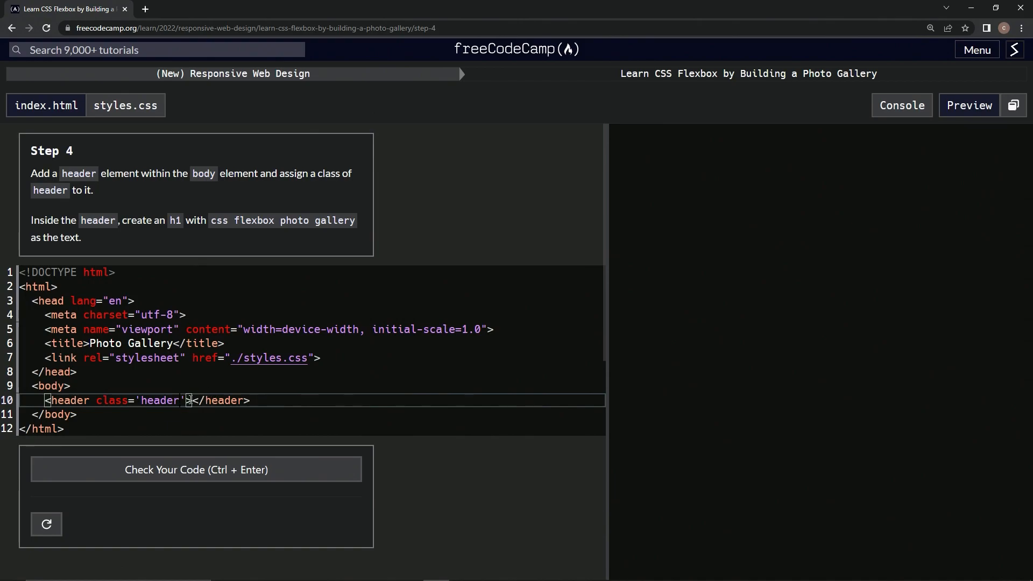
Put an h1 reading 'css flexbox photo gallery' in the header and submit for step 5
{"action": "key", "text": "enter"}
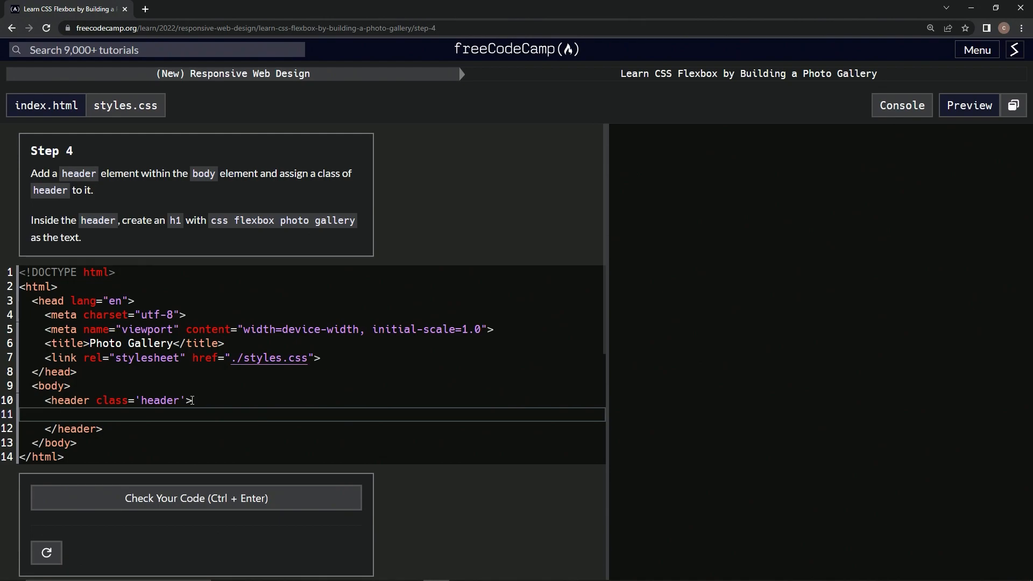
{"action": "type", "text": "<h1> </h1>"}
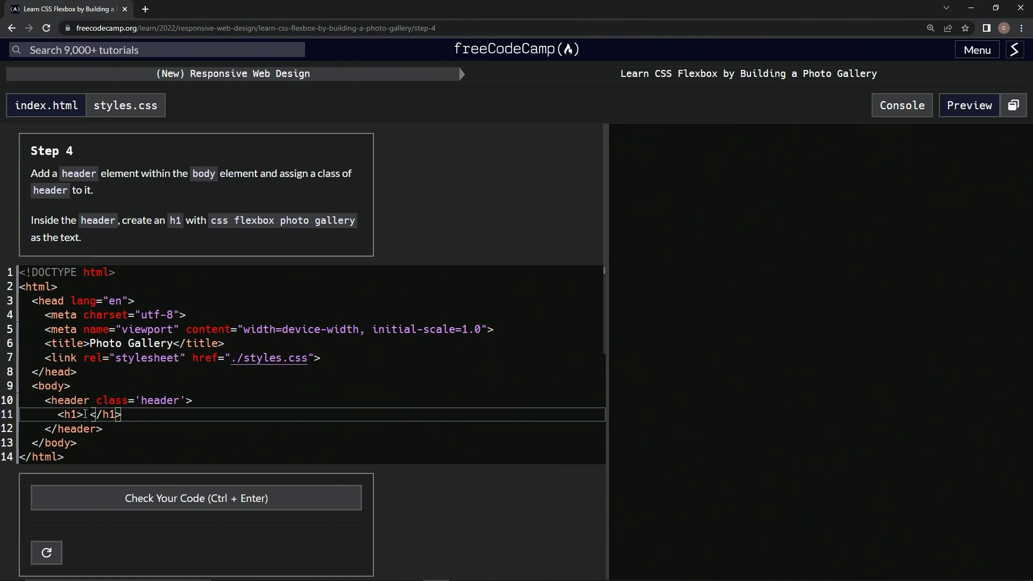
{"action": "type", "text": "css"}
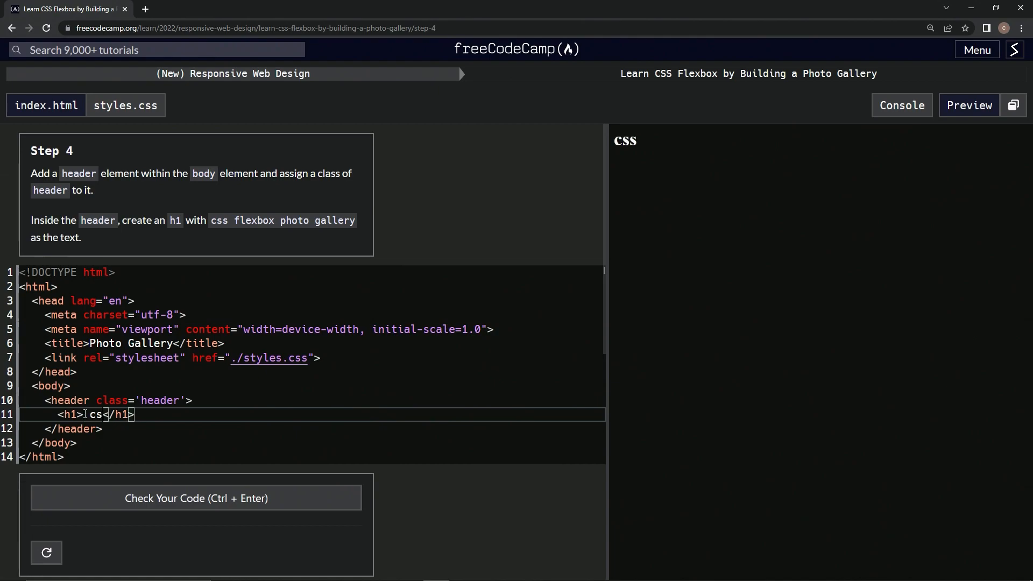
{"action": "type", "text": "s"}
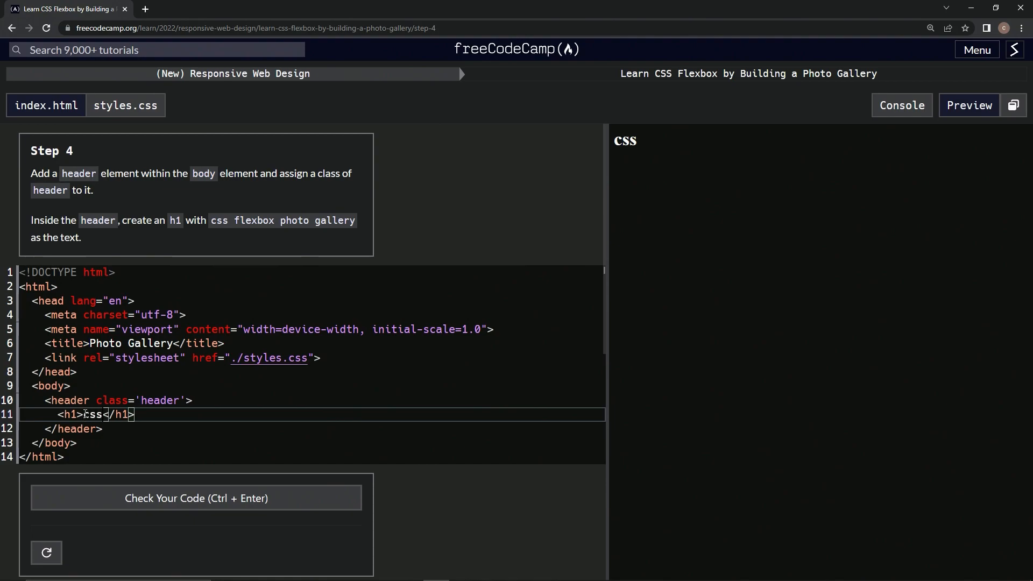
{"action": "type", "text": "flexbox photo ga"}
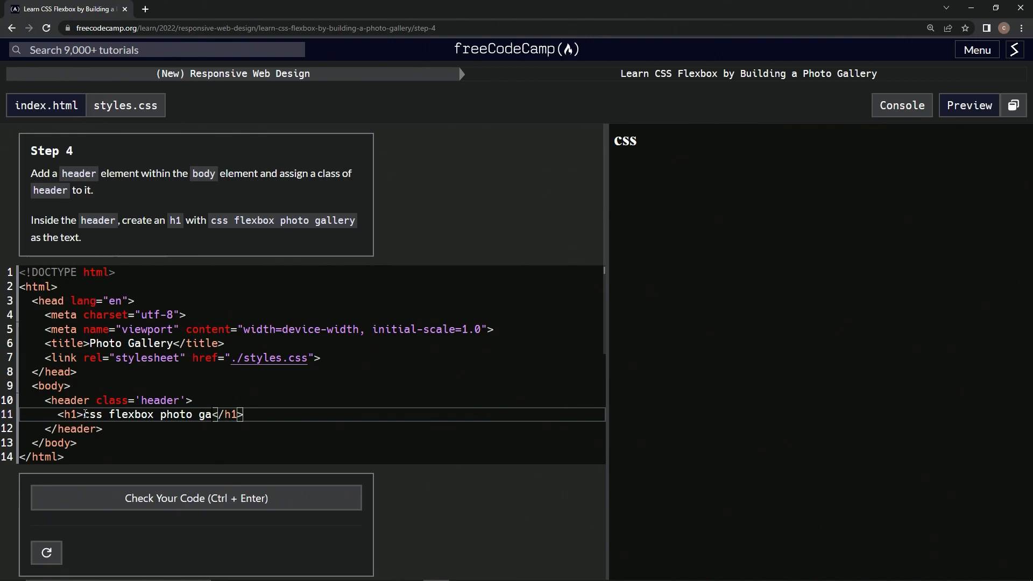
{"action": "type", "text": "llery"}
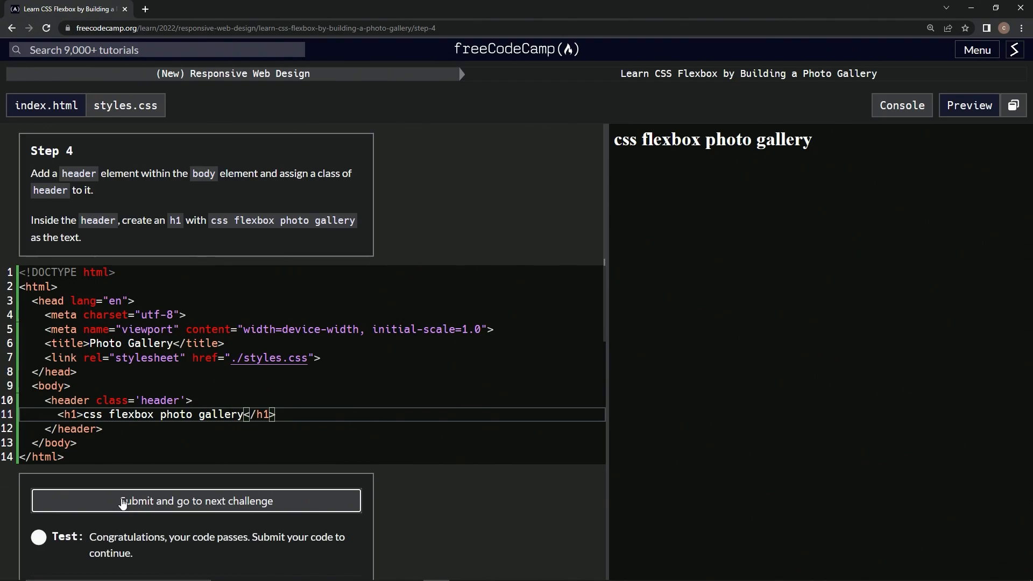
{"action": "left_click", "coordinate": [195, 501]}
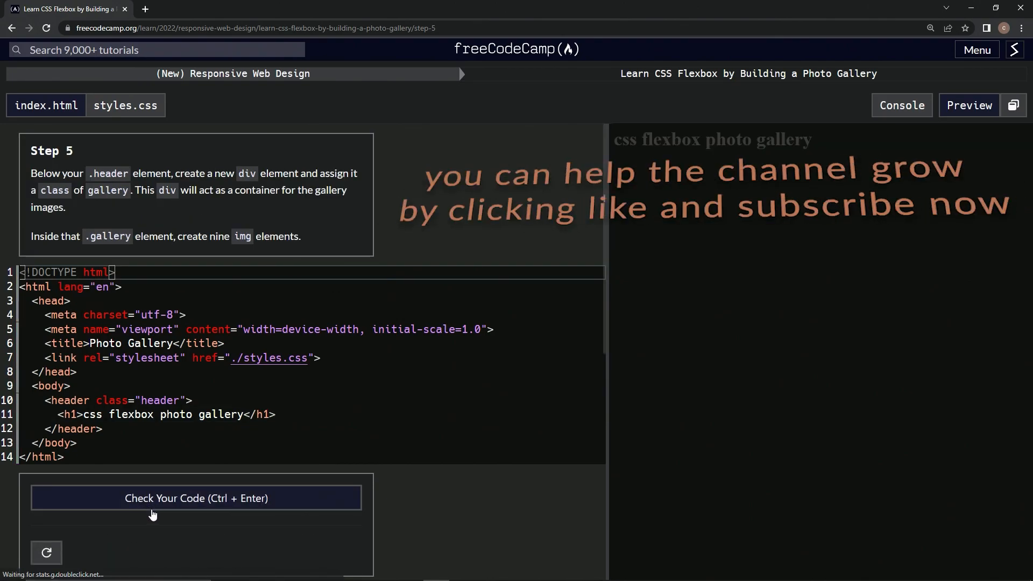